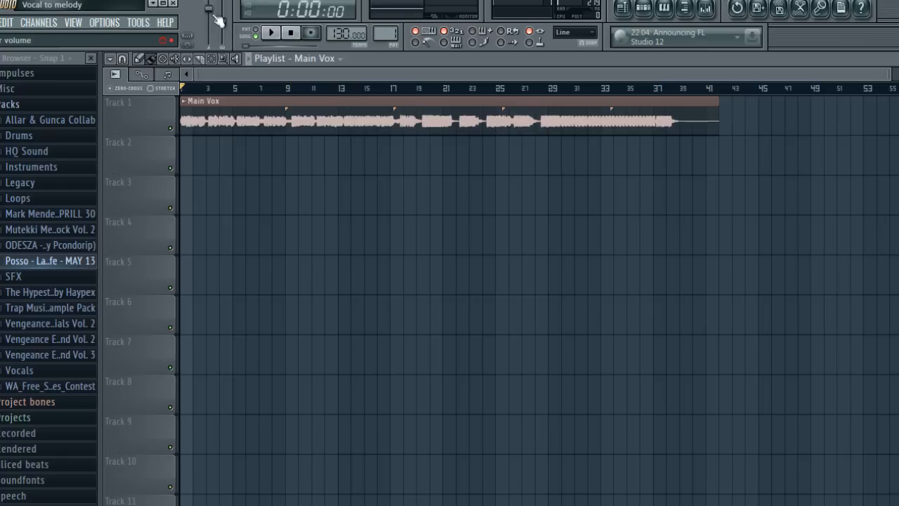
Audition the Main Vox vocal, skipping through later parts, then stop back at the start.
click(269, 32)
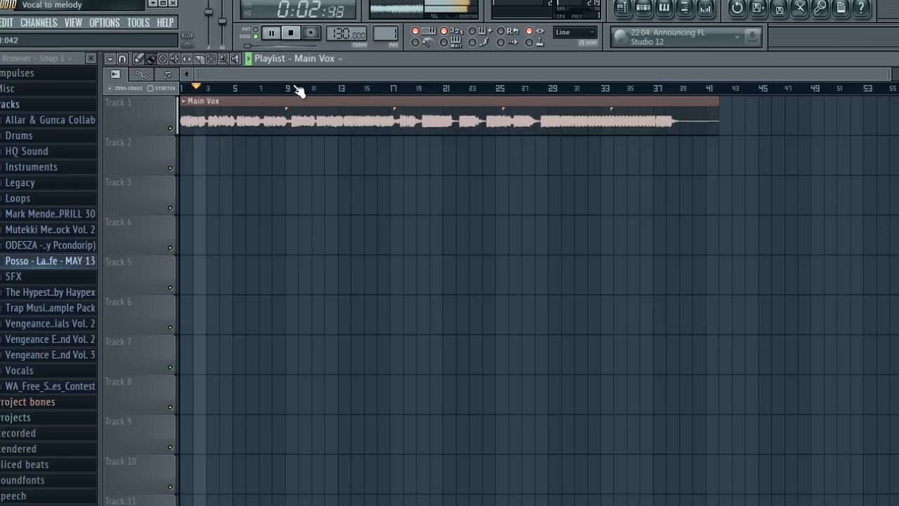
click(418, 87)
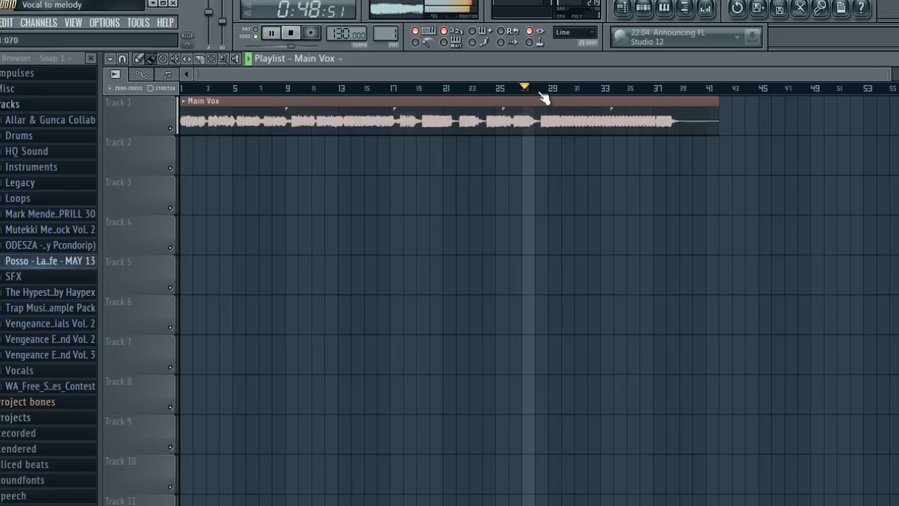
click(536, 87)
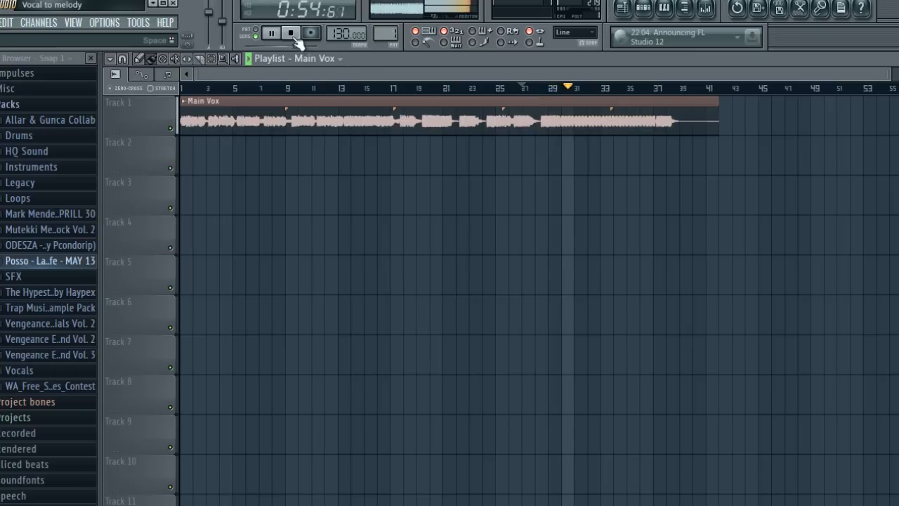
click(291, 34)
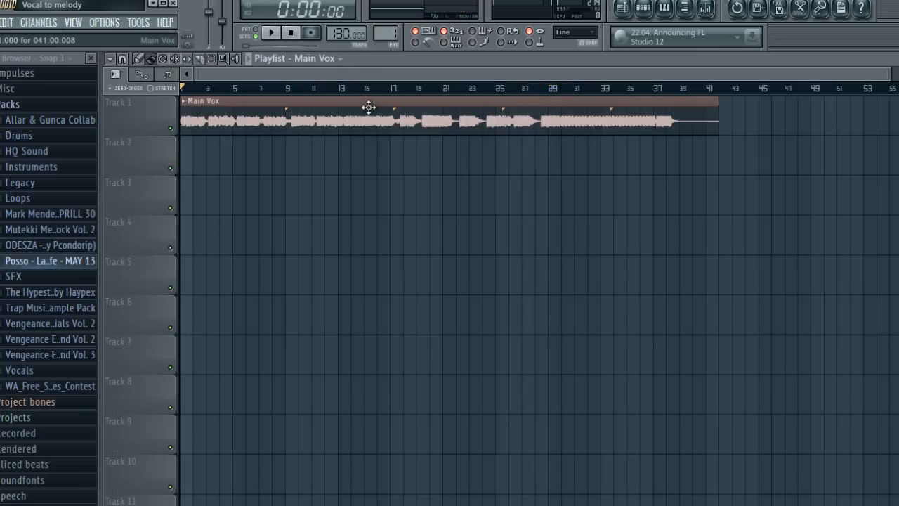
mouse_move(364, 118)
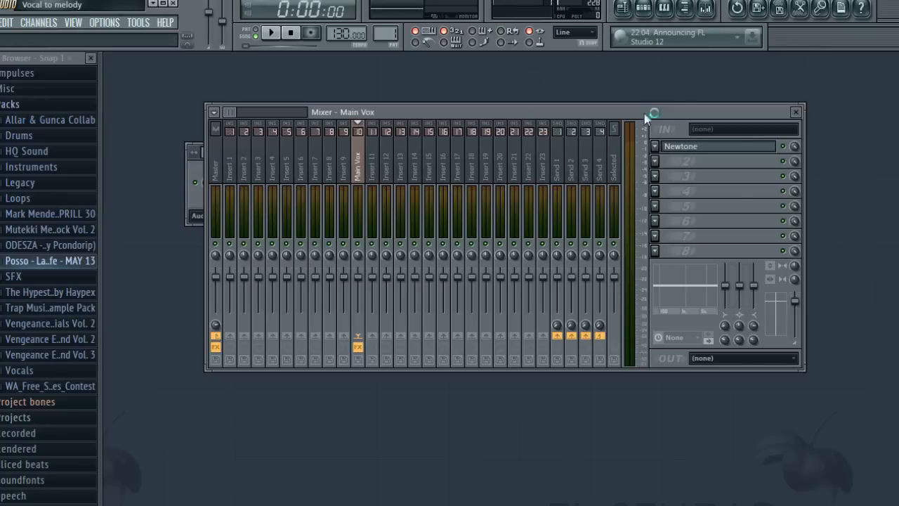
Bring up the NewTone plugin window from the Main Vox mixer insert.
click(719, 146)
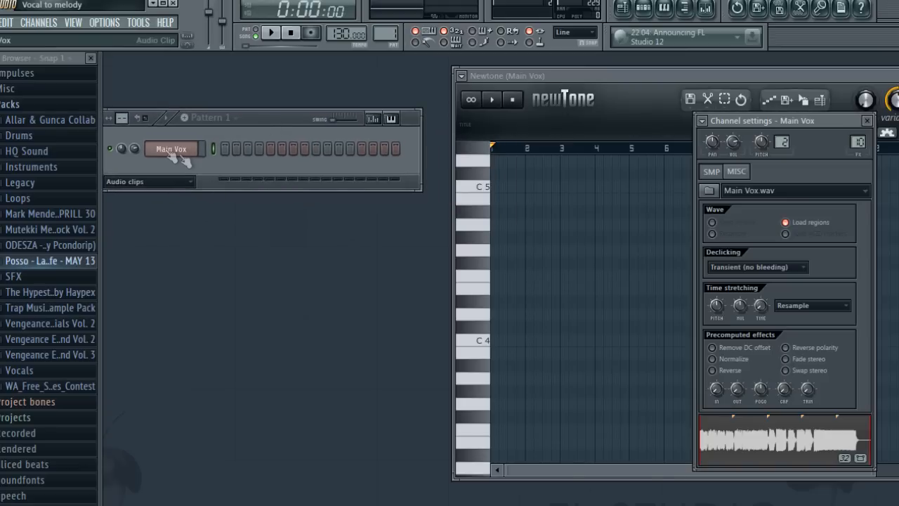
mouse_move(149, 90)
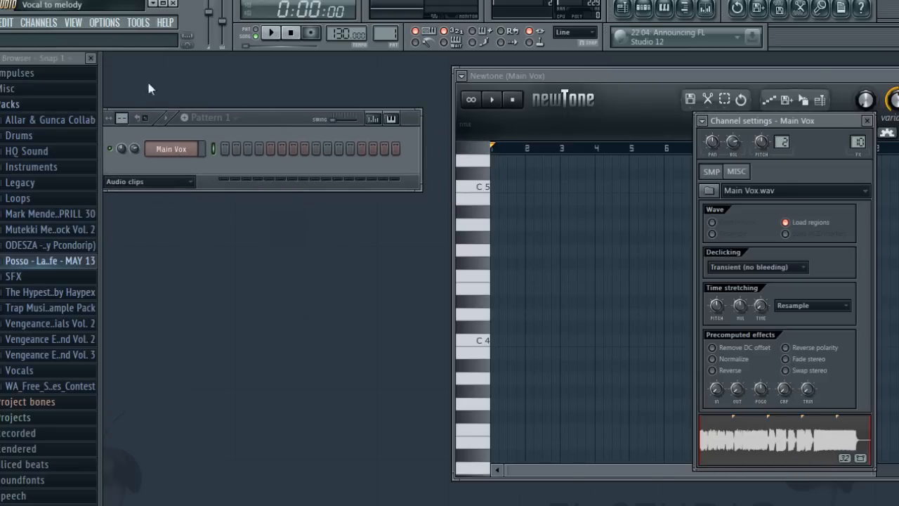
mouse_move(284, 127)
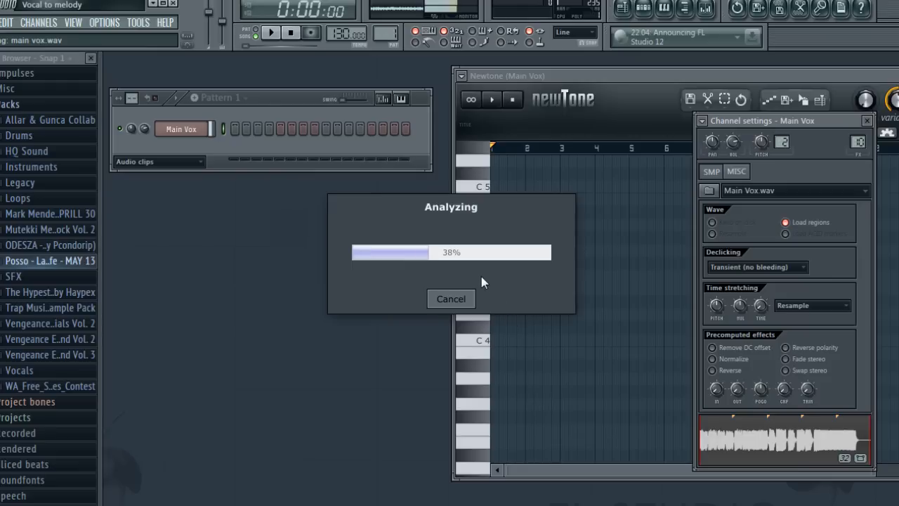
mouse_move(593, 326)
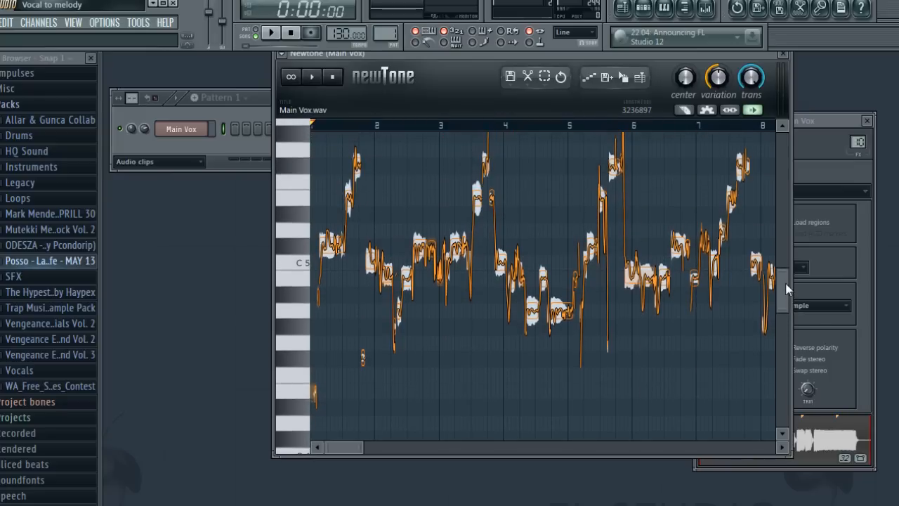
Scroll NewTone's note view to see the detected pitch notes across the vocal.
scroll(down, 3)
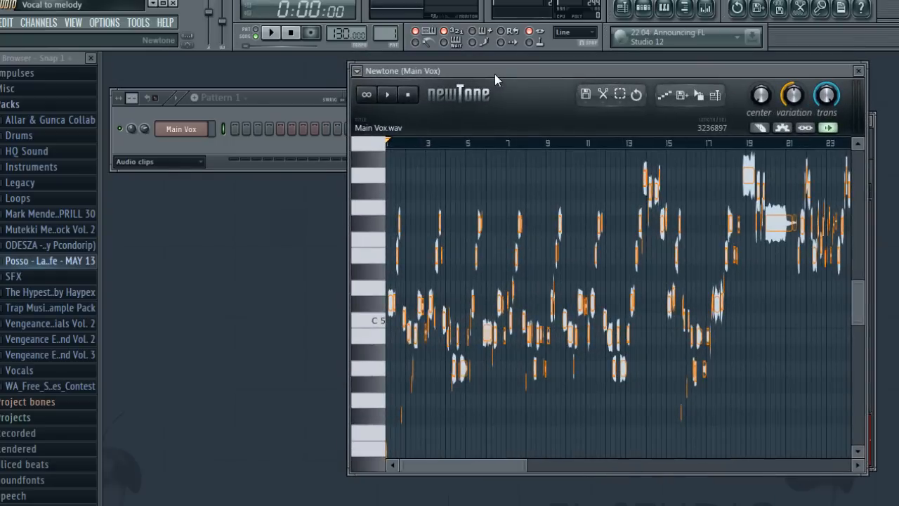
mouse_move(476, 123)
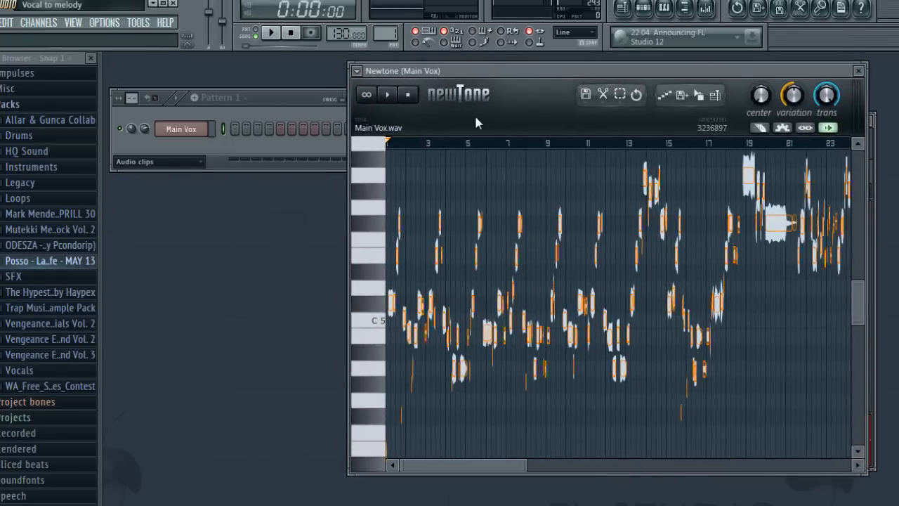
Export NewTone's detected notes via Save as MIDI, keeping the name 'Main Vox'.
click(584, 94)
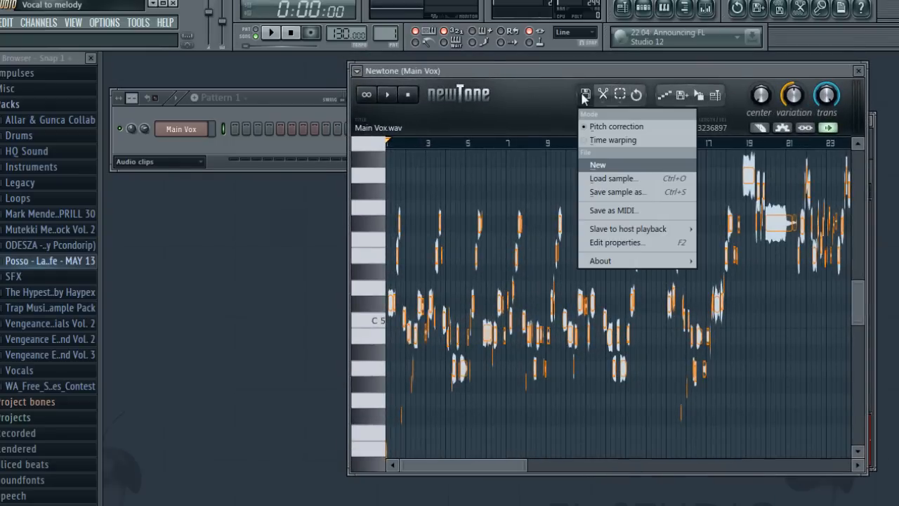
mouse_move(620, 213)
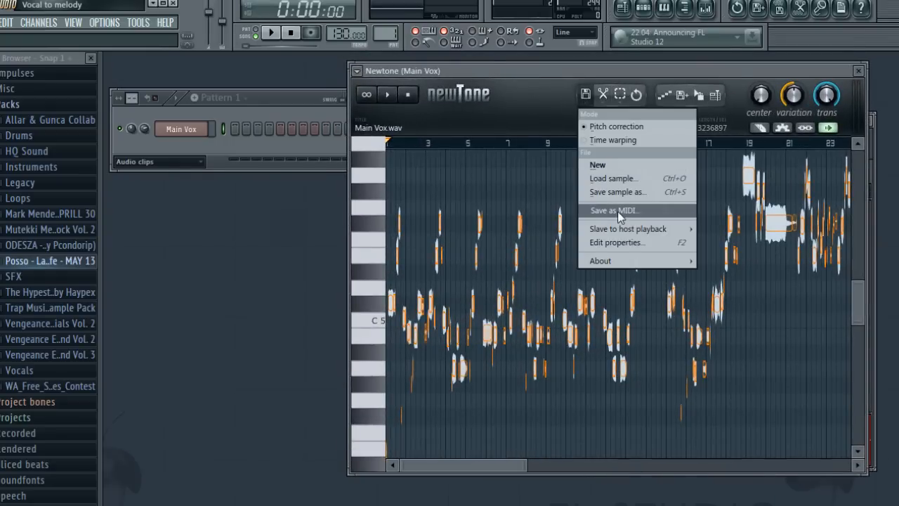
click(614, 211)
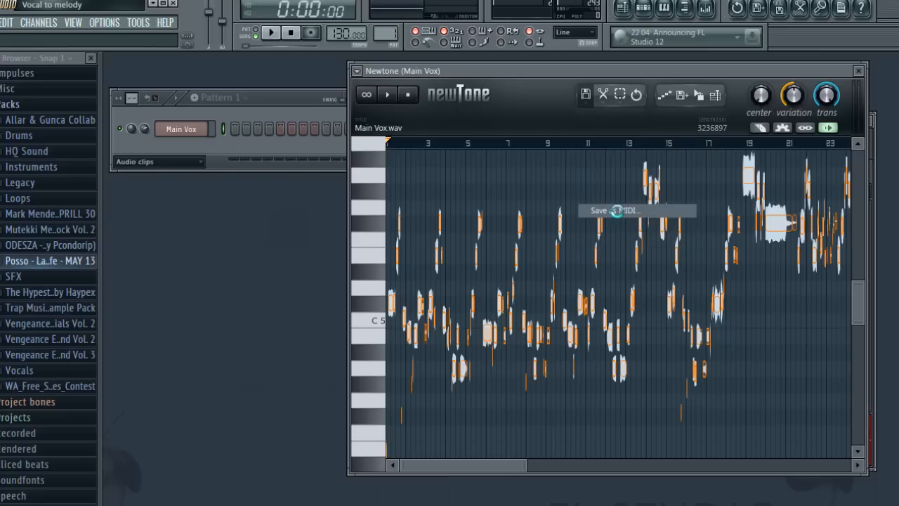
click(615, 211)
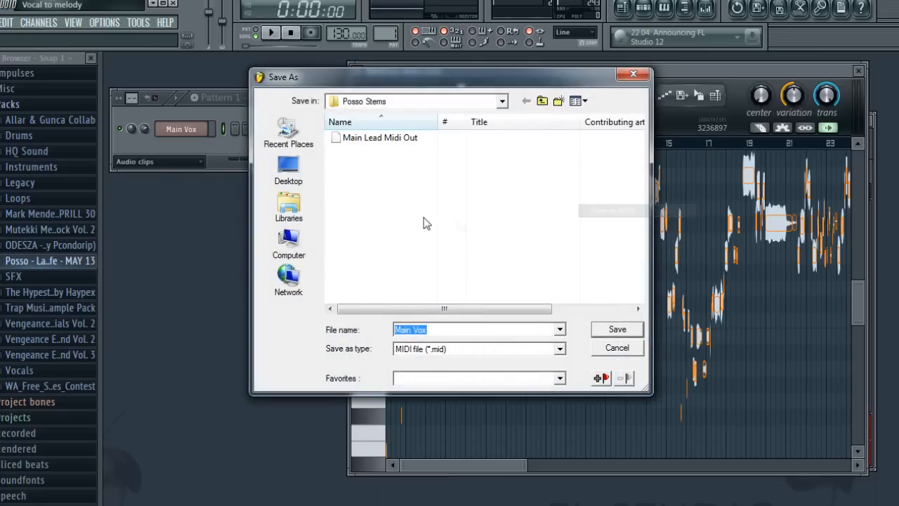
mouse_move(288, 168)
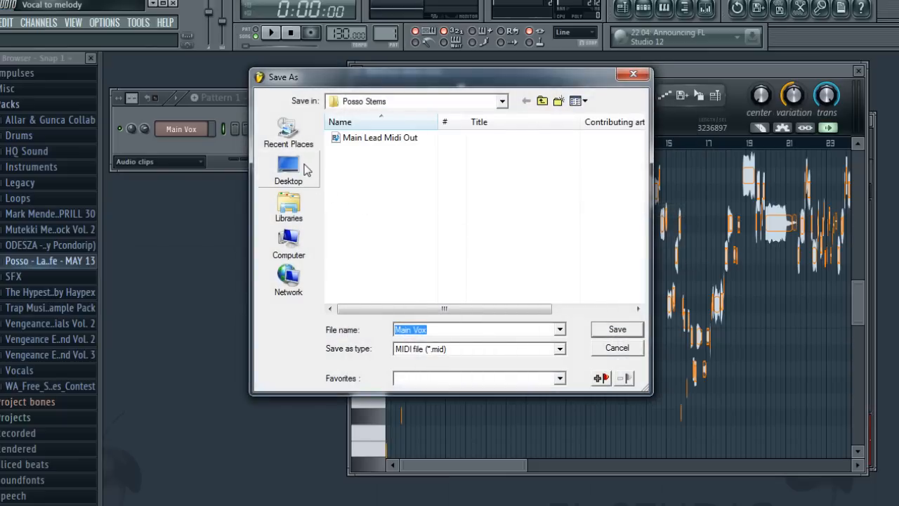
click(288, 168)
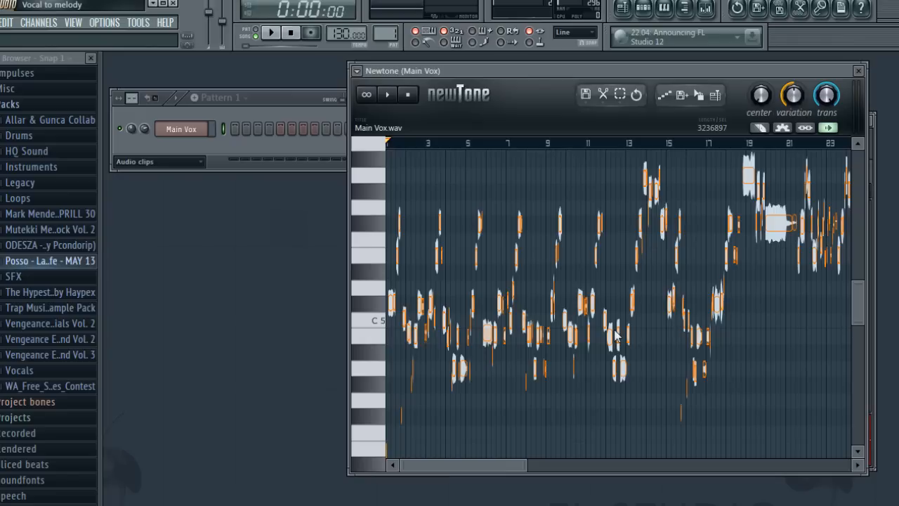
mouse_move(283, 136)
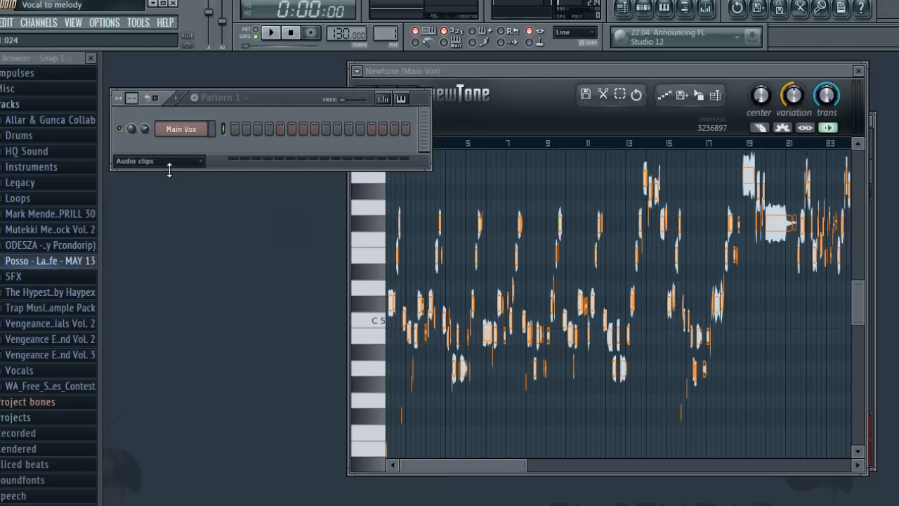
Replace a Channel Rack channel with the Piano One instrument.
right_click(180, 214)
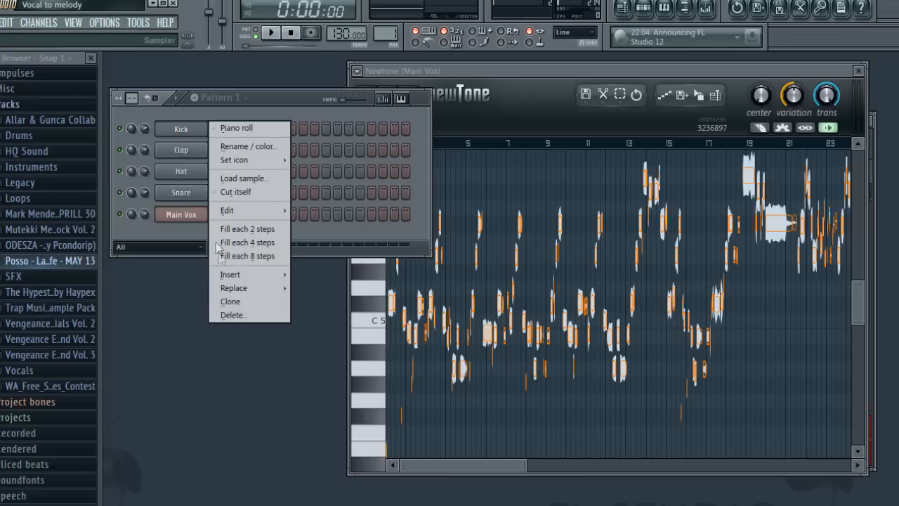
mouse_move(233, 287)
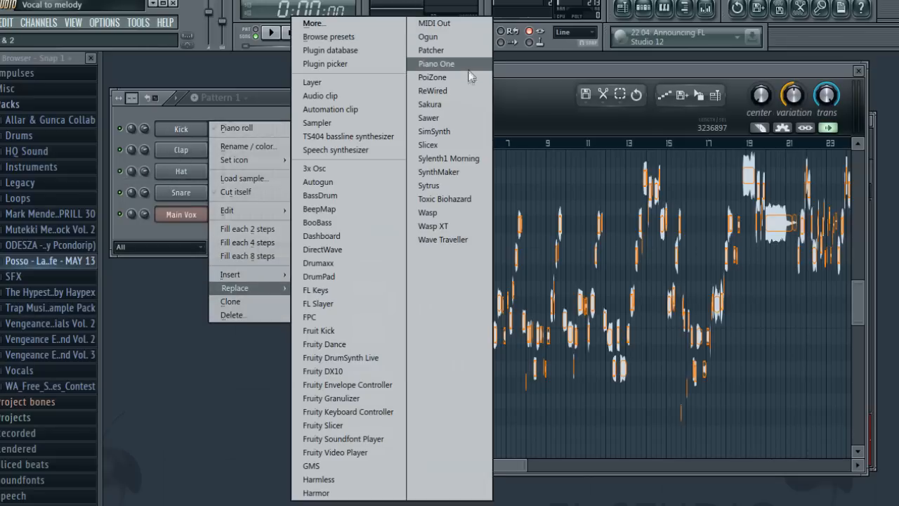
click(436, 63)
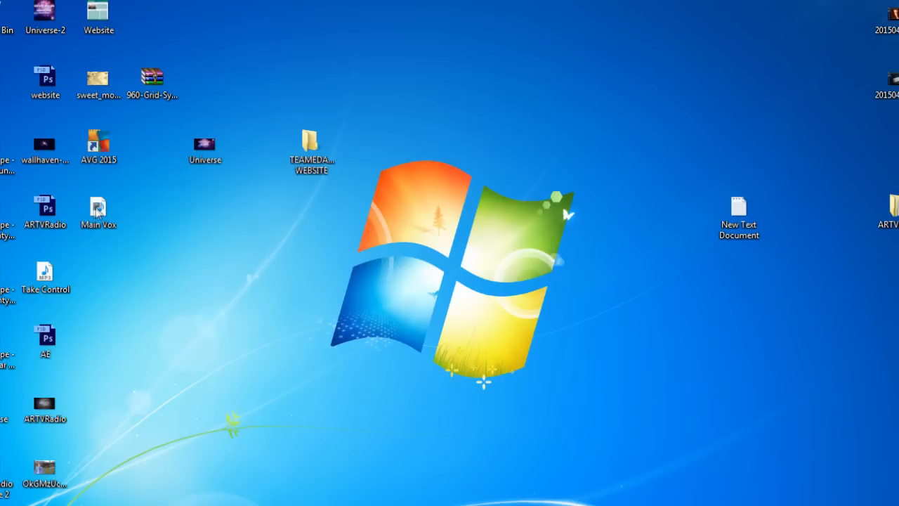
Load the Main Vox MIDI onto PianoOne and show its melody notes in the piano roll.
drag(98, 210, 231, 291)
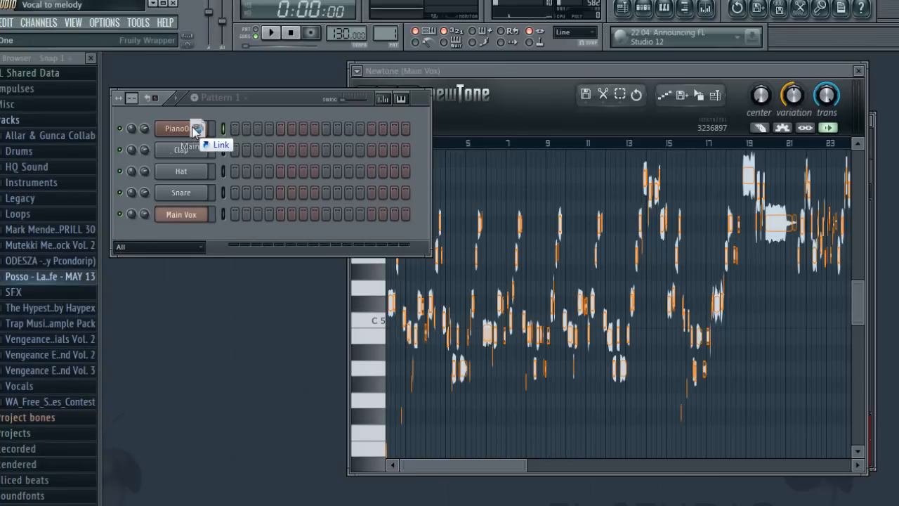
click(177, 127)
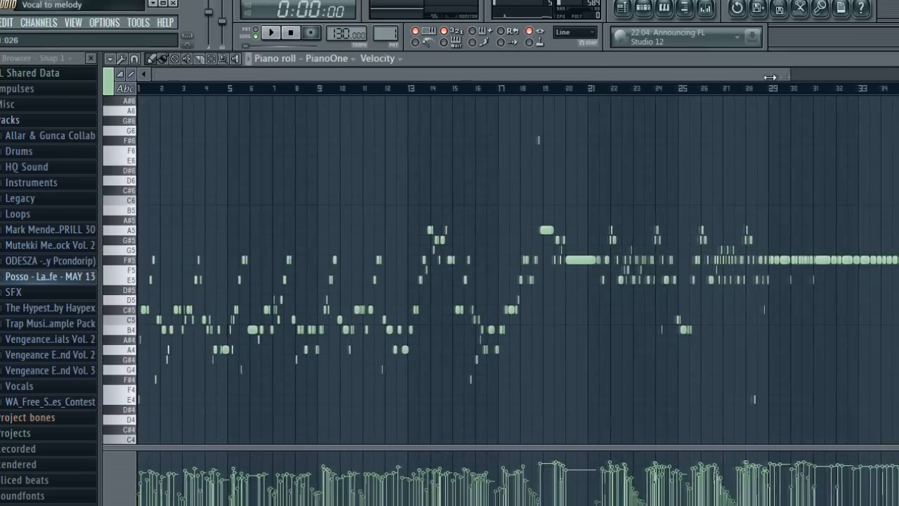
Play back the converted PianoOne melody from the piano roll, then stop it.
click(271, 34)
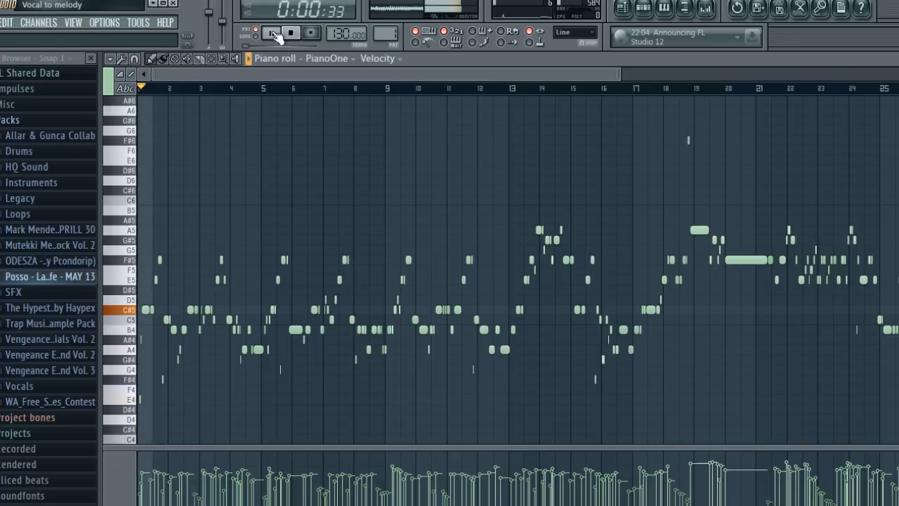
click(271, 32)
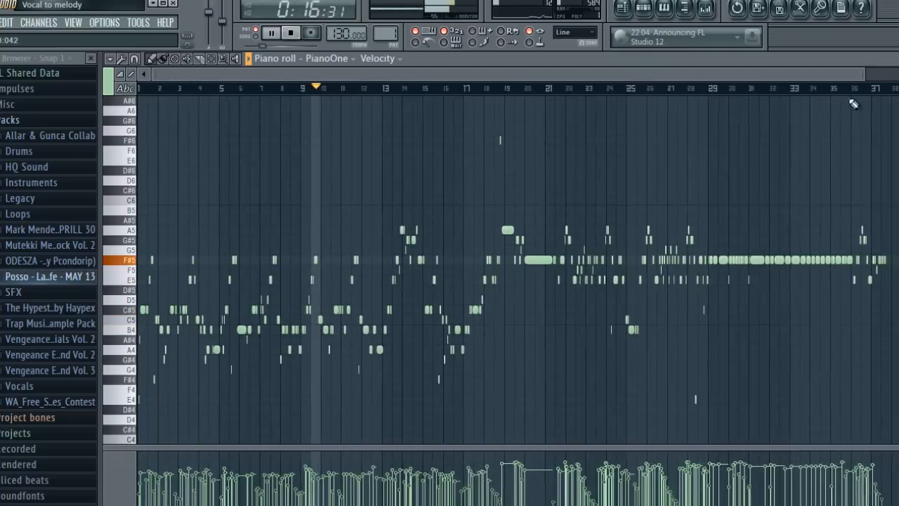
click(688, 87)
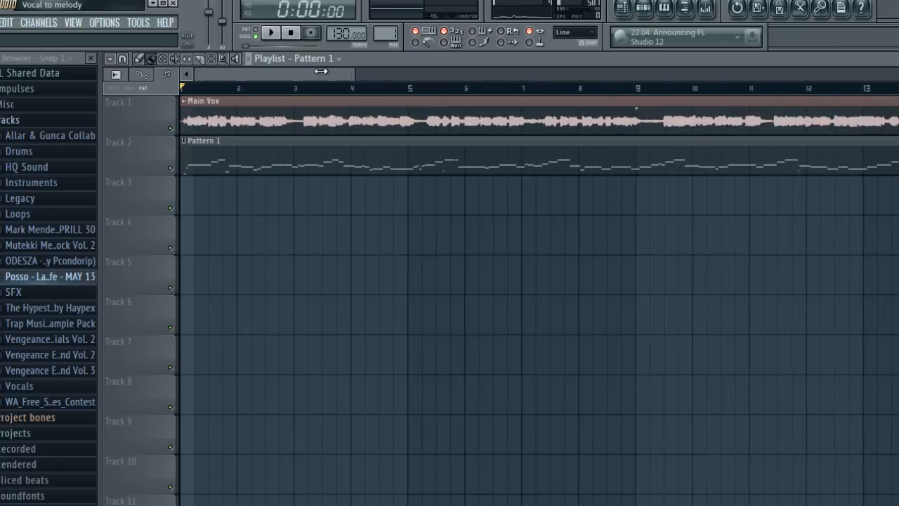
Play the playlist so the vocal sounds with its Pattern 1 melody, then stop at the start.
click(269, 32)
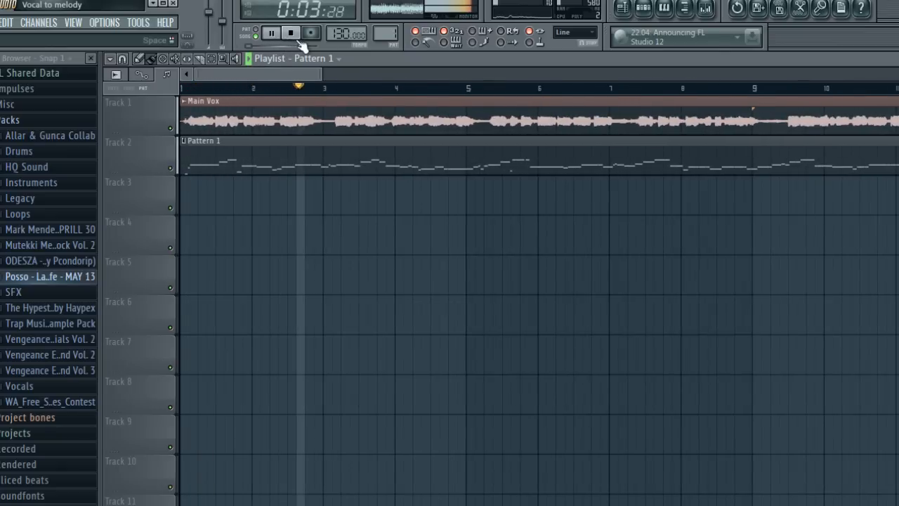
click(290, 32)
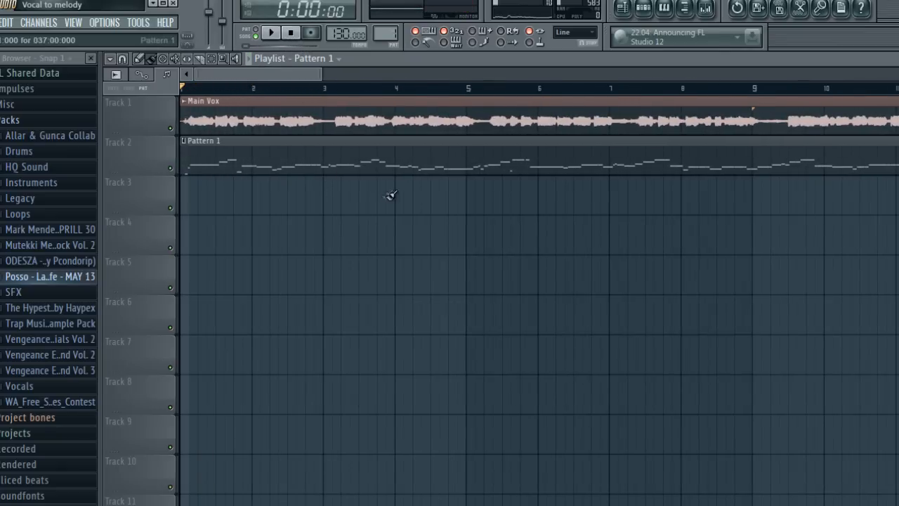
mouse_move(331, 166)
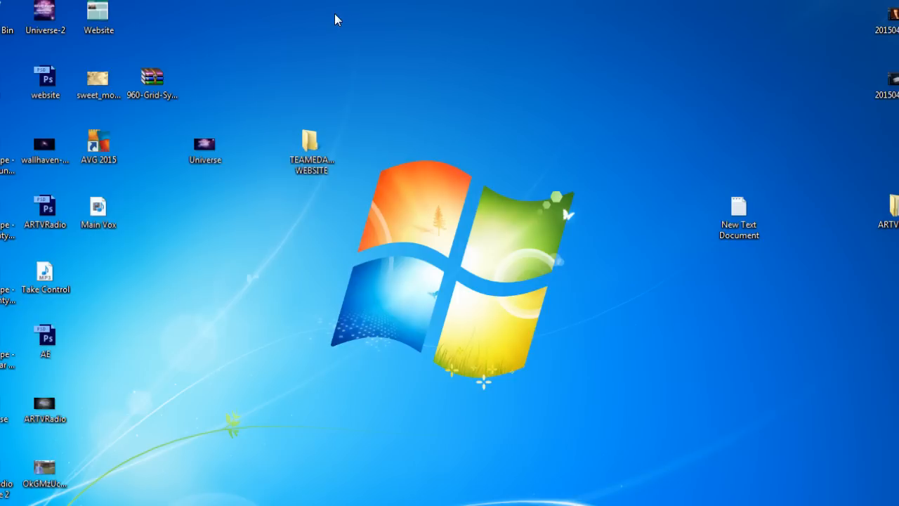
mouse_move(326, 43)
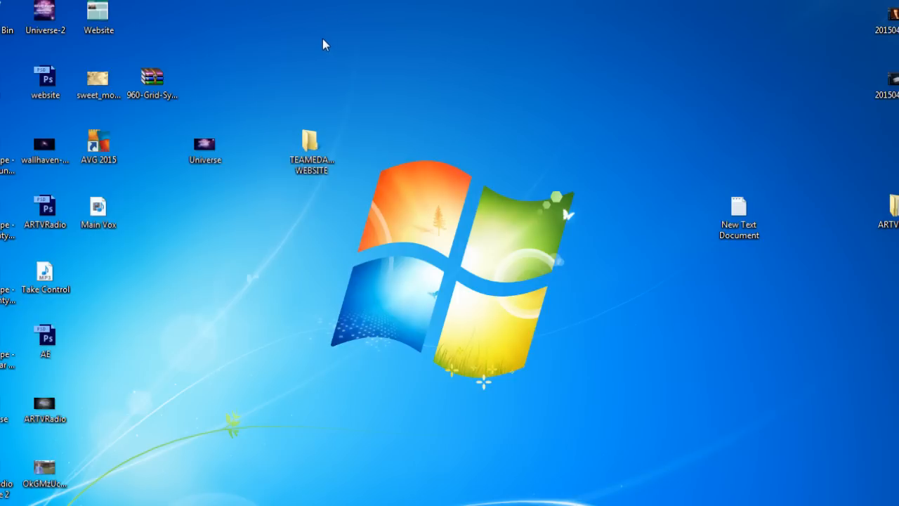
Move the Website icon toward the desktop centre and open it in Windows Photo Viewer.
right_click(323, 42)
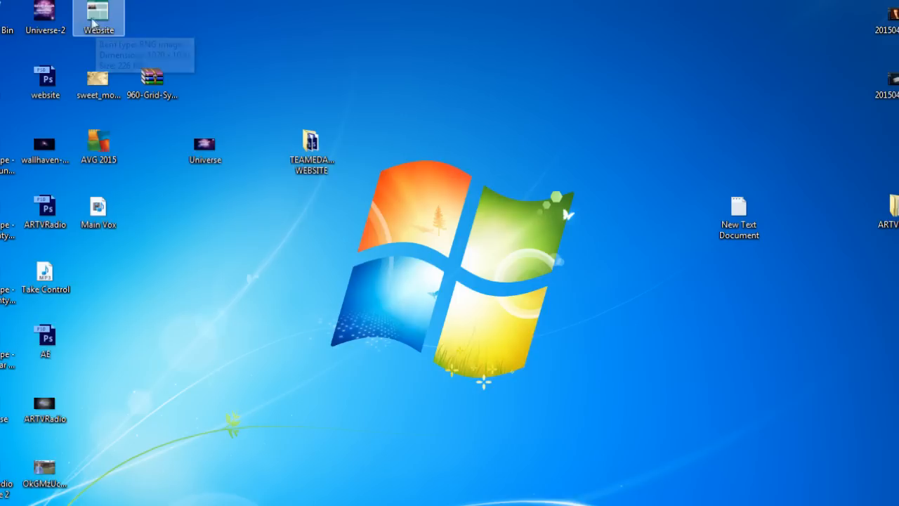
drag(98, 17, 472, 81)
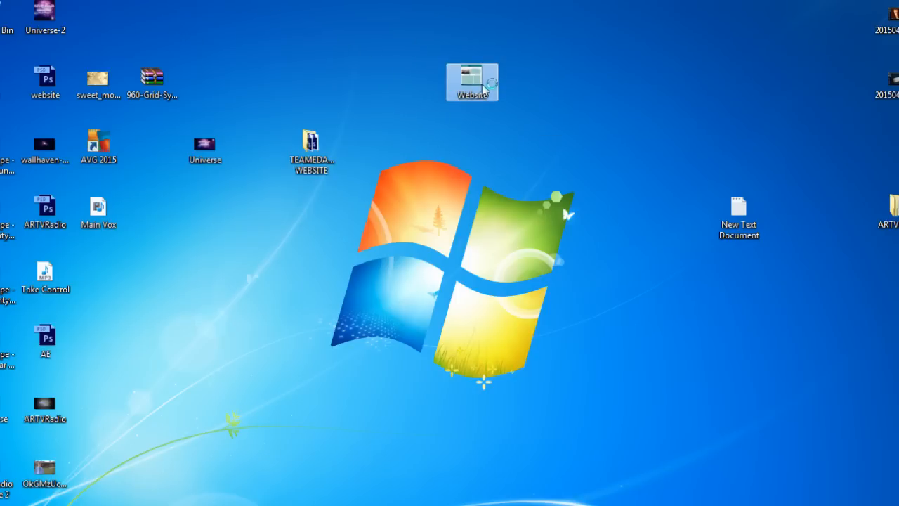
double_click(471, 81)
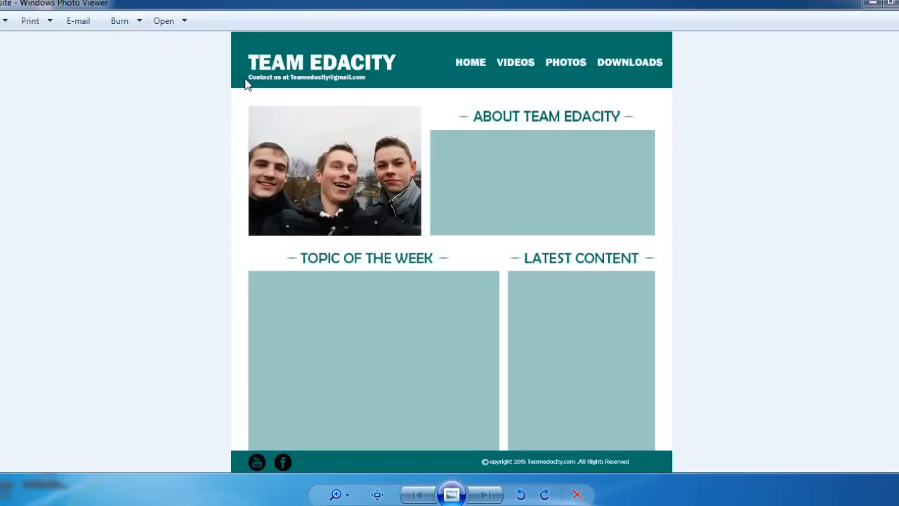
mouse_move(337, 87)
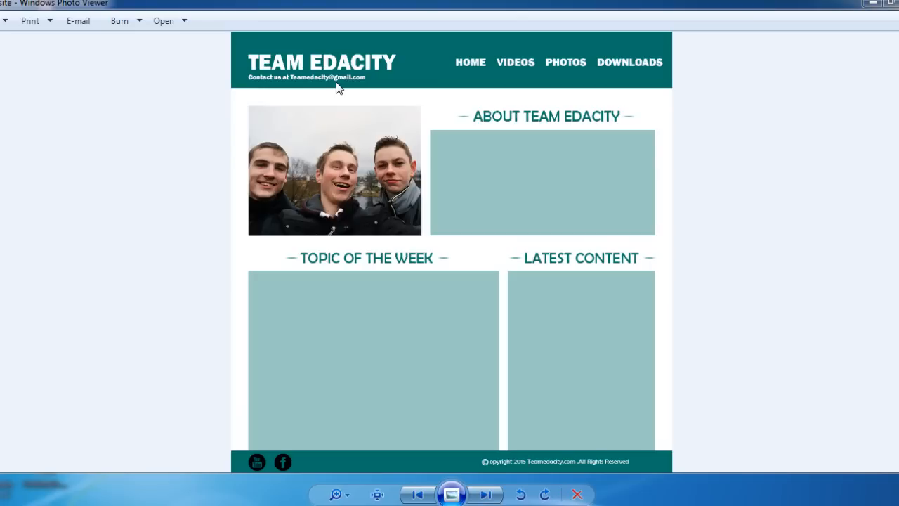
mouse_move(295, 59)
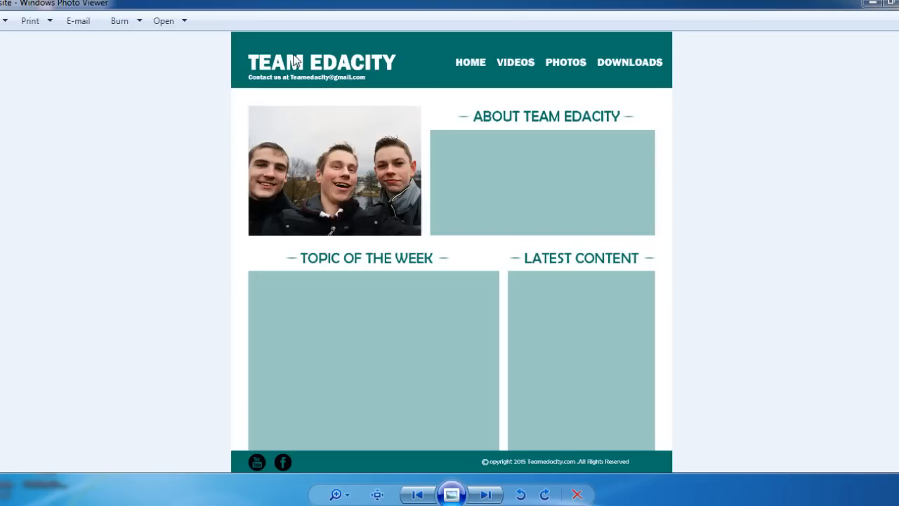
mouse_move(439, 62)
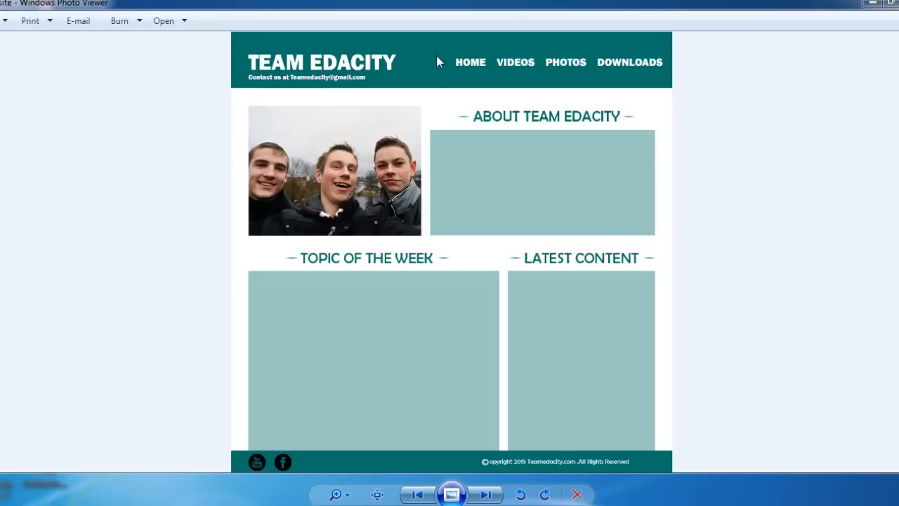
mouse_move(615, 101)
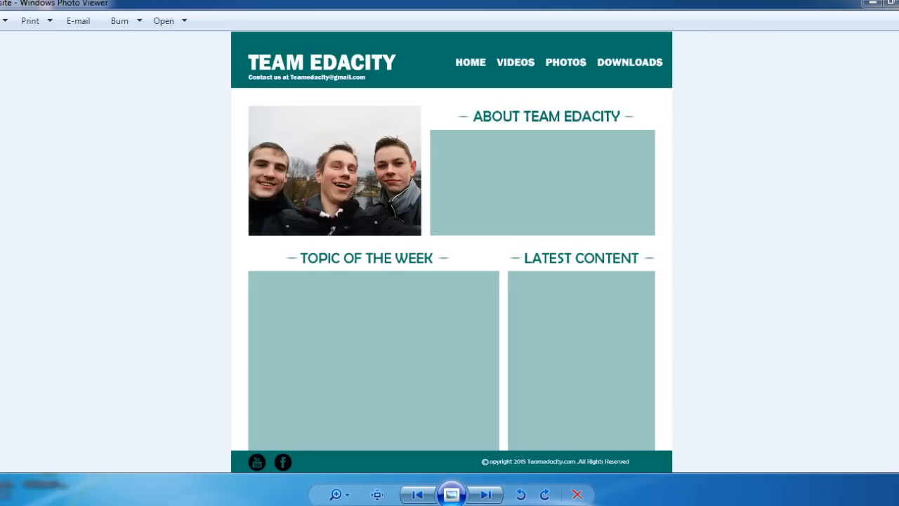
mouse_move(452, 55)
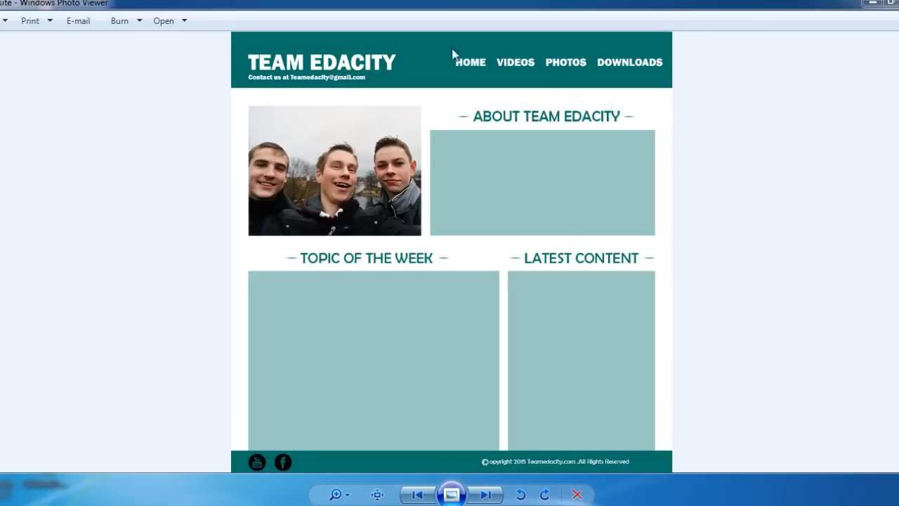
mouse_move(643, 216)
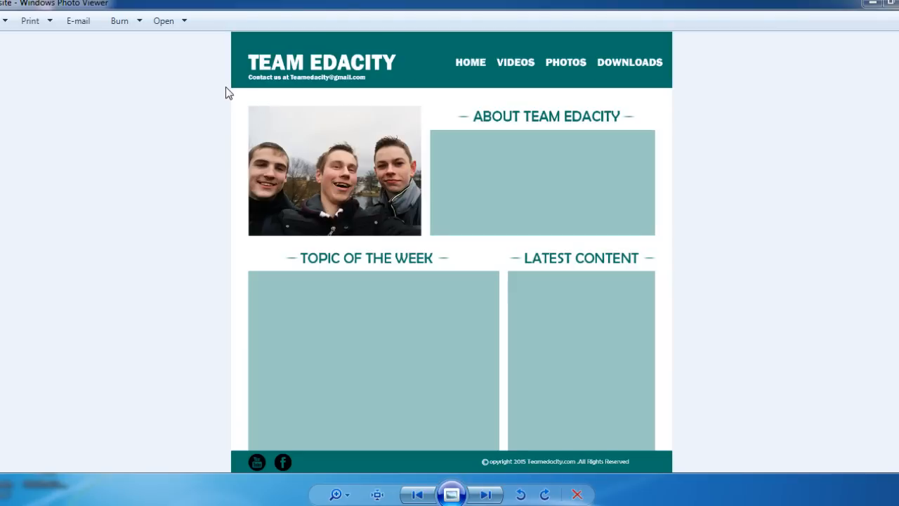
mouse_move(434, 63)
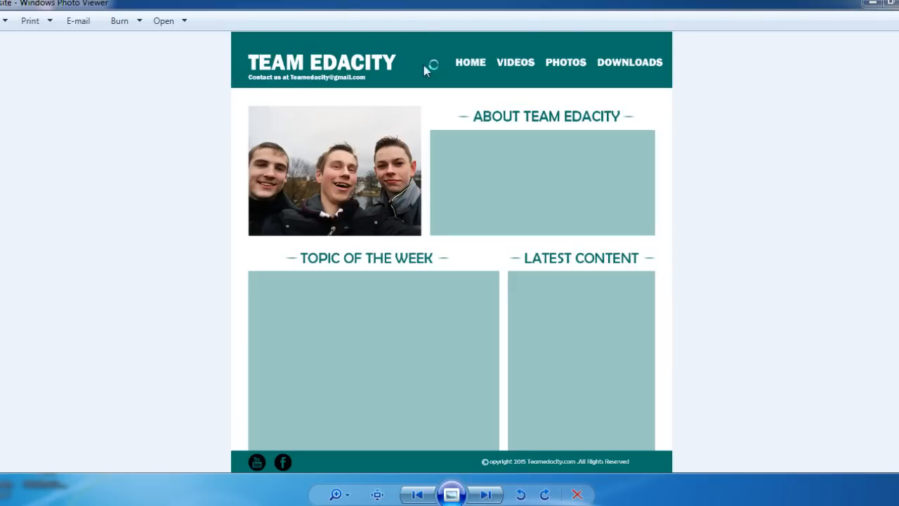
mouse_move(326, 266)
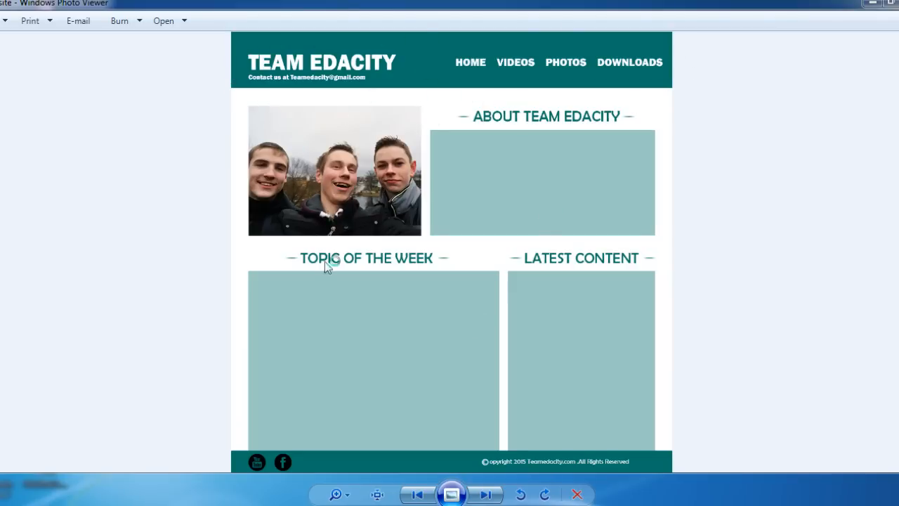